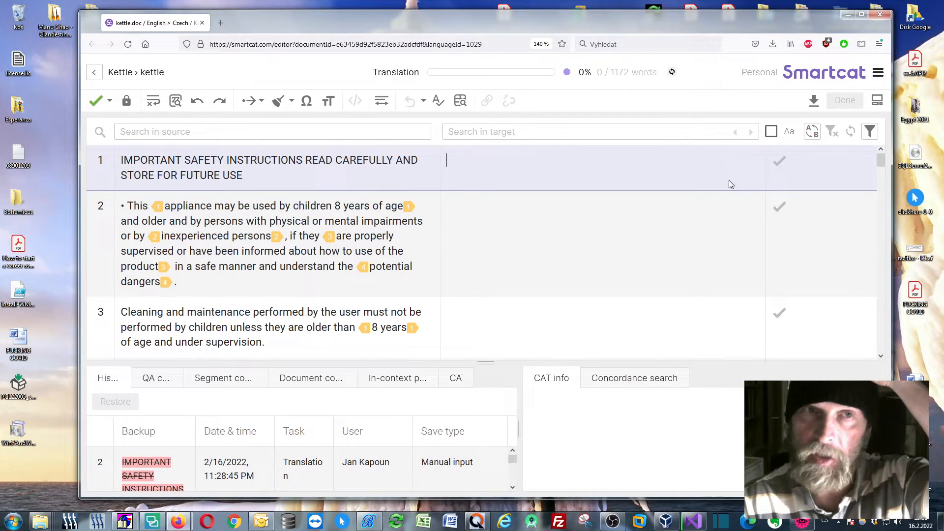
pyautogui.moveTo(721, 178)
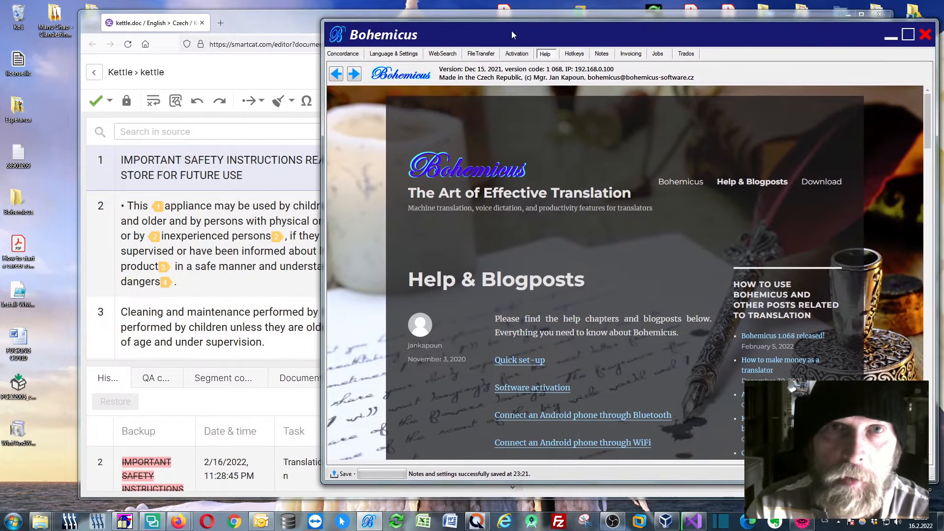
pyautogui.moveTo(514, 34); pyautogui.dragTo(481, 50)
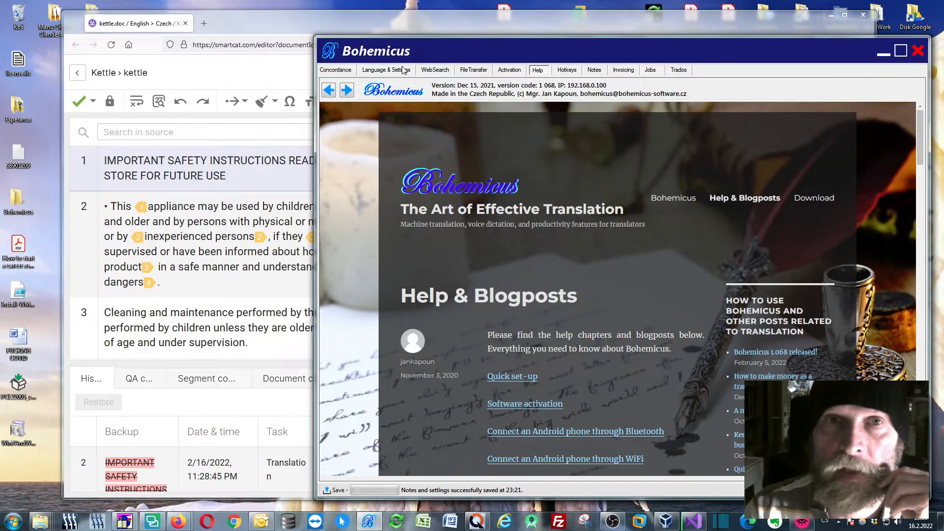
# Step: Keep English as source and Czech as target, and select DeepL with its API key
pyautogui.click(387, 69)
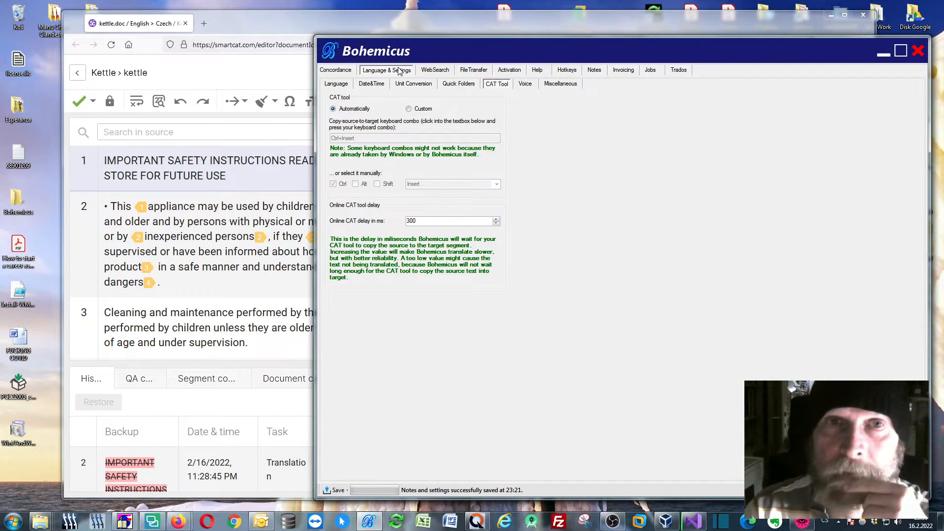
pyautogui.click(336, 84)
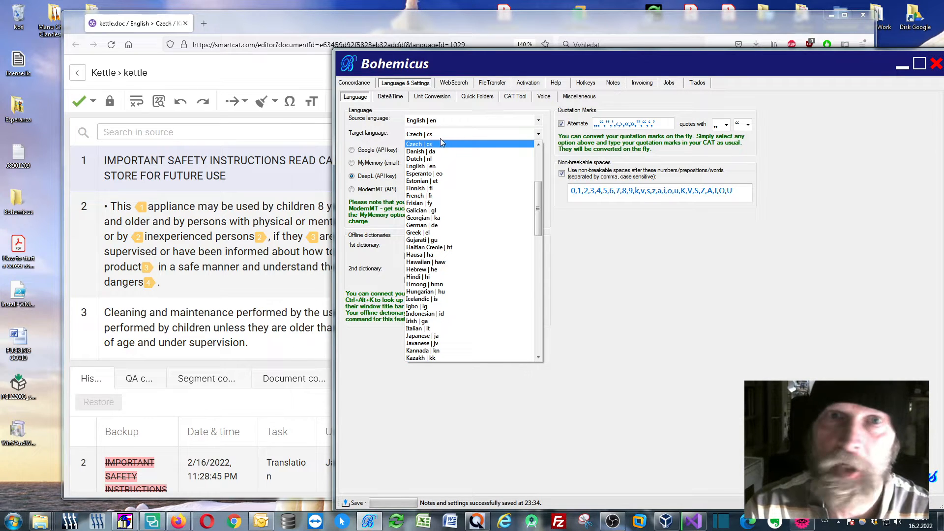
pyautogui.click(418, 143)
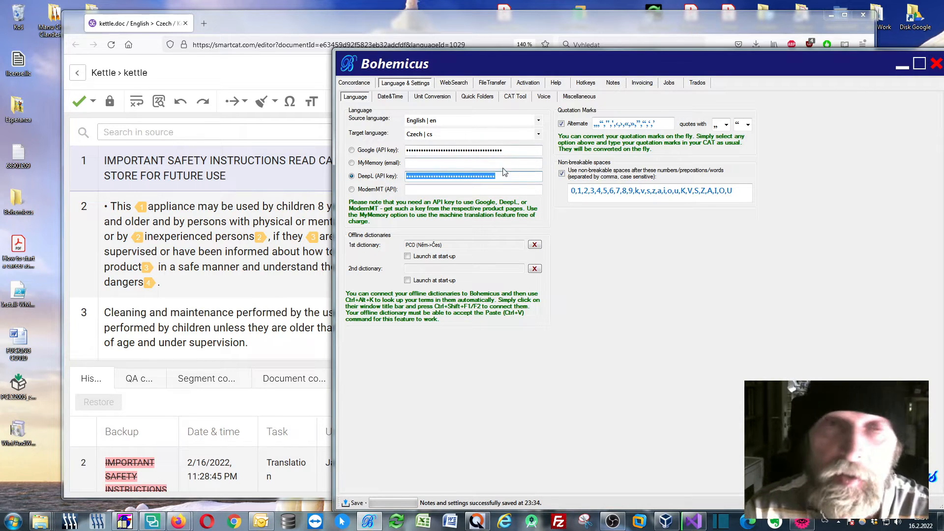
pyautogui.click(473, 177)
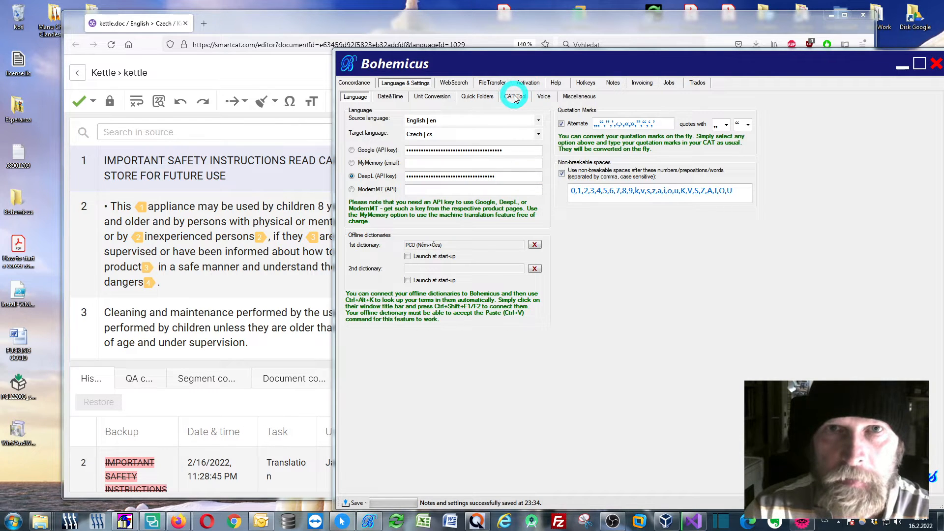
# Step: Switch the copy-source-to-target shortcut to Custom under CAT Tool settings
pyautogui.click(515, 97)
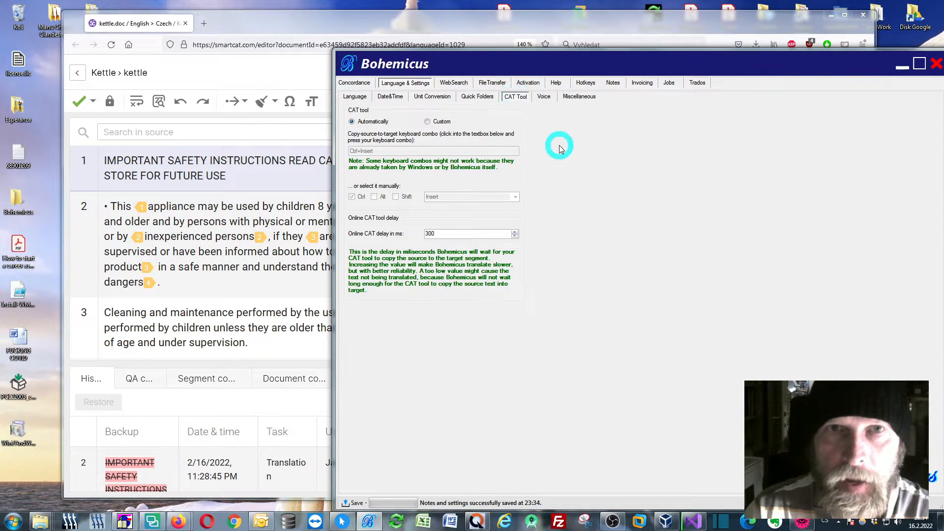
pyautogui.moveTo(394, 124)
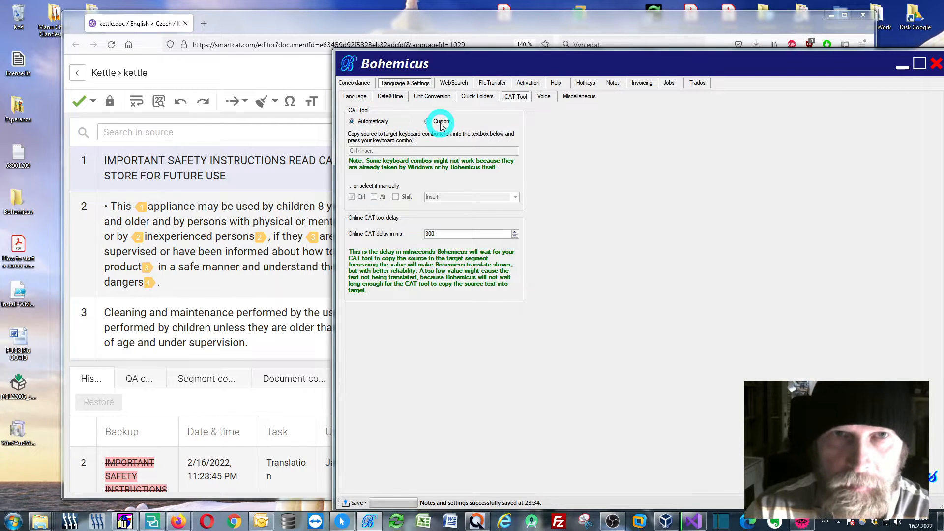
pyautogui.click(429, 121)
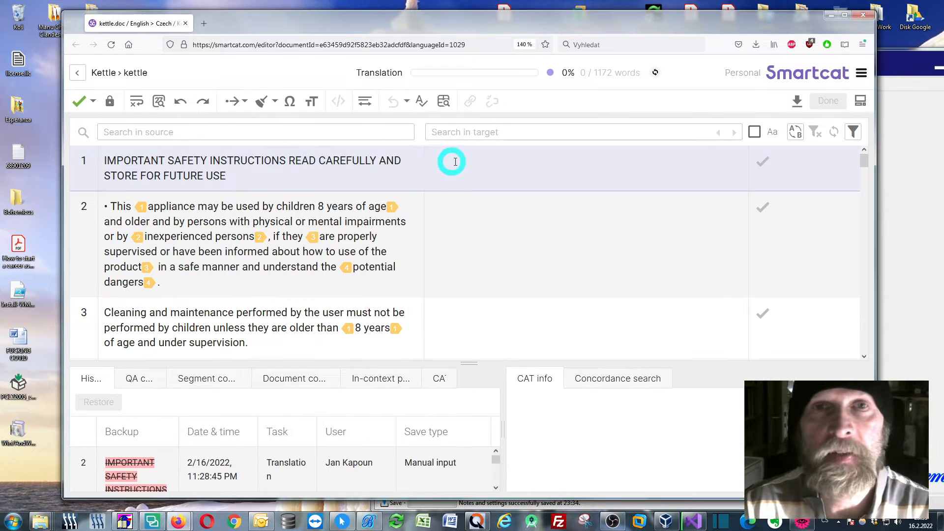
# Step: Test copying segment 1's source into its target, then bring the Bohemicus settings window forward
pyautogui.click(454, 167)
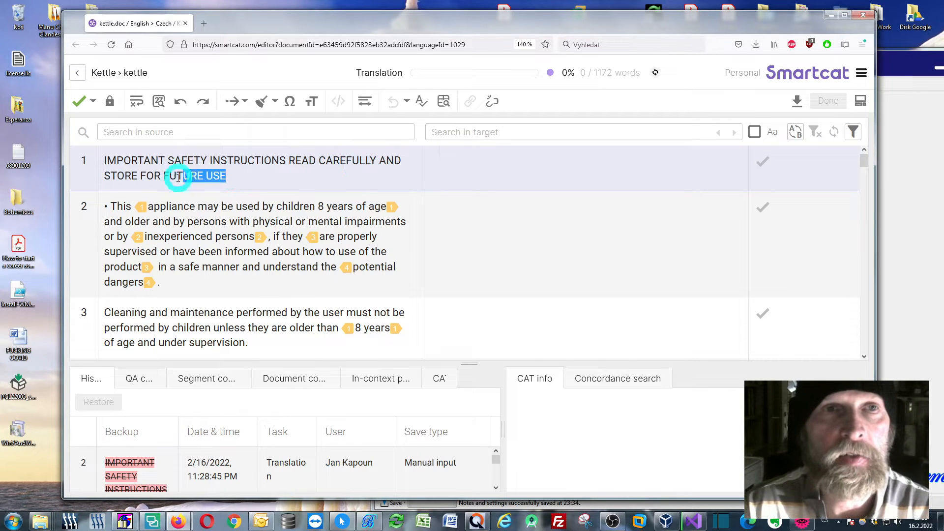
pyautogui.tripleClick(199, 167)
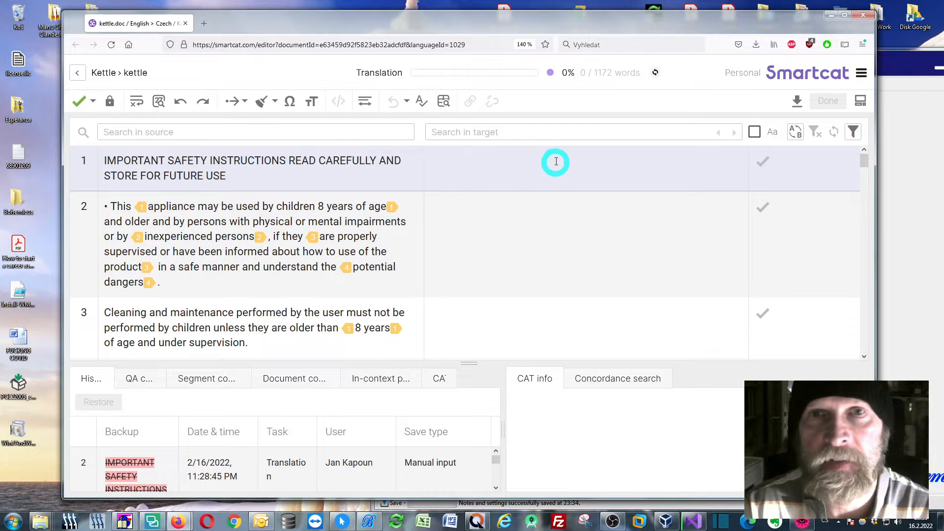
pyautogui.moveTo(465, 166)
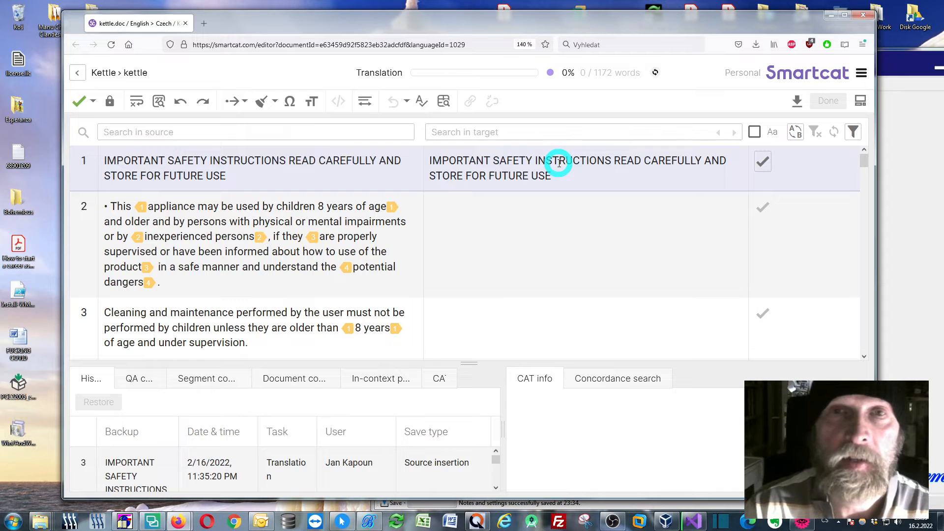
pyautogui.moveTo(550, 175)
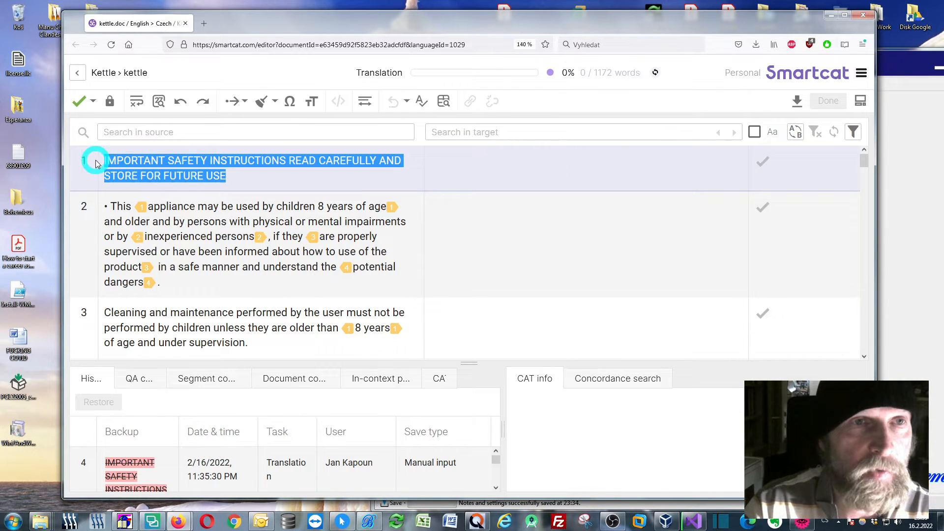
pyautogui.click(456, 163)
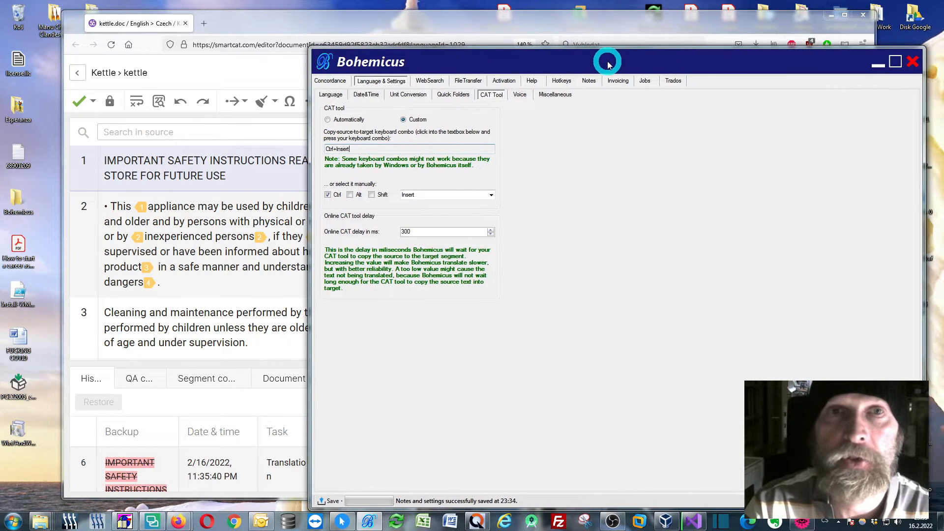
pyautogui.click(409, 149)
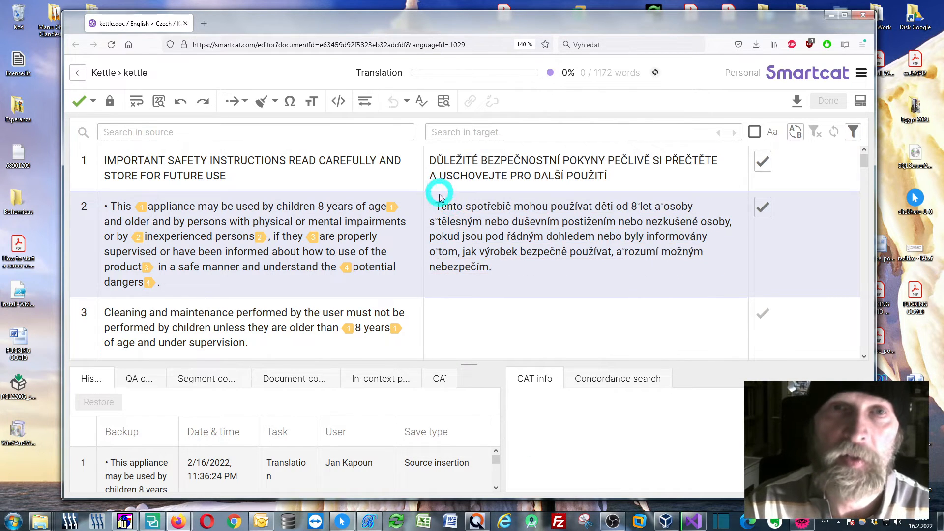
# Step: Machine-translate segments 3 and 4 into Czech via DeepL
pyautogui.scroll(-3)
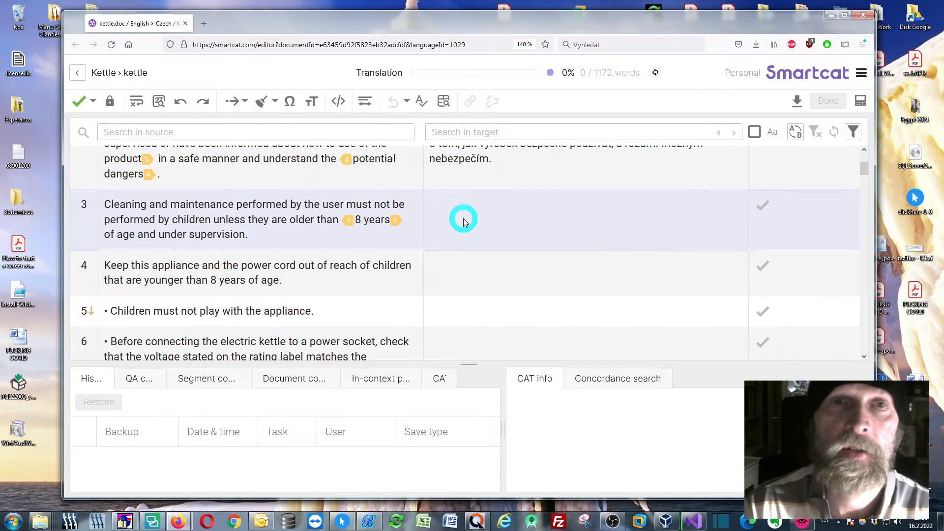
pyautogui.click(463, 218)
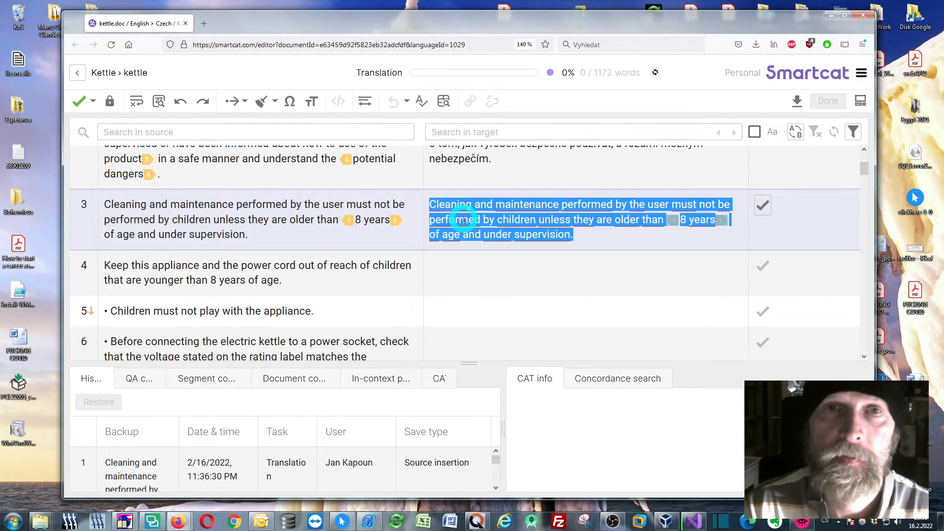
pyautogui.click(468, 265)
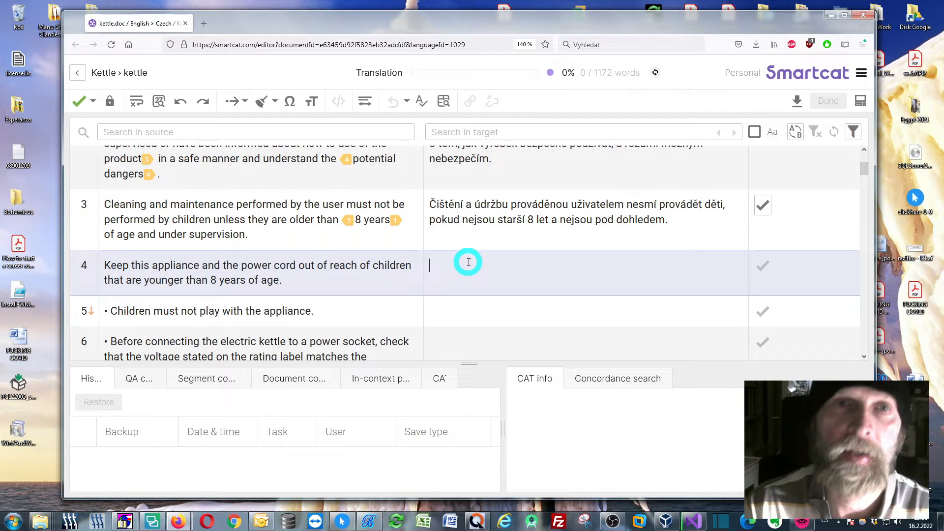
pyautogui.click(468, 263)
pyautogui.write('Tento spotřebič a napájecí kabel uchovávejte mimo dosah dětí mladších 8 let.')
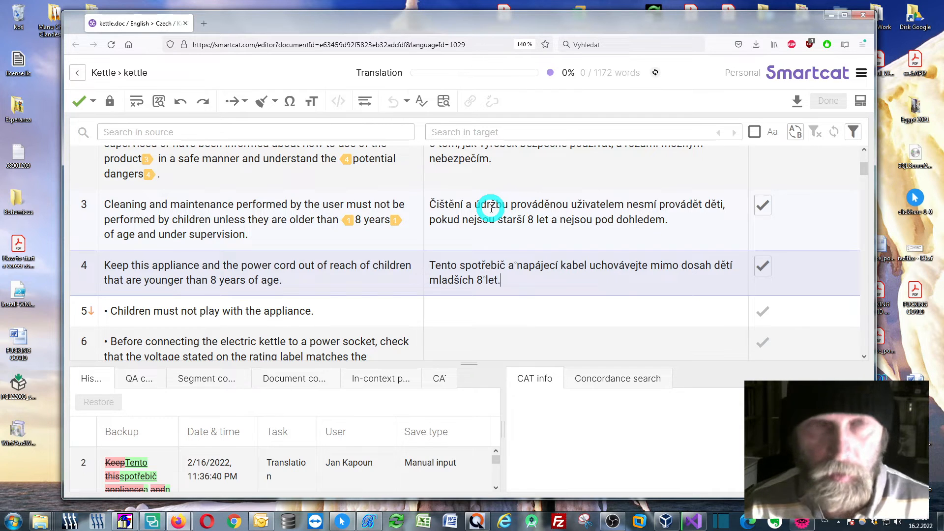
# Step: Replace 'inexperienced persons' with 'nezkušené osoby' in segment 7's translation
pyautogui.scroll(-3)
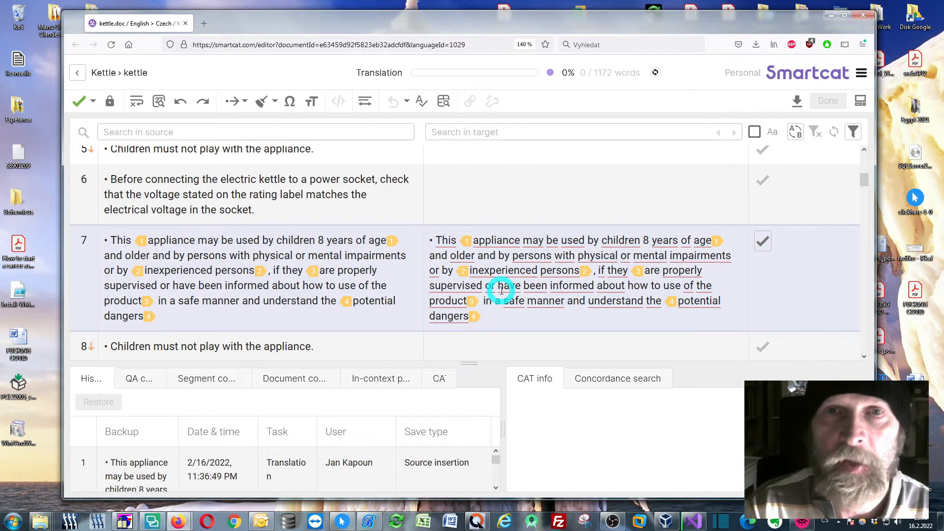
pyautogui.moveTo(606, 230)
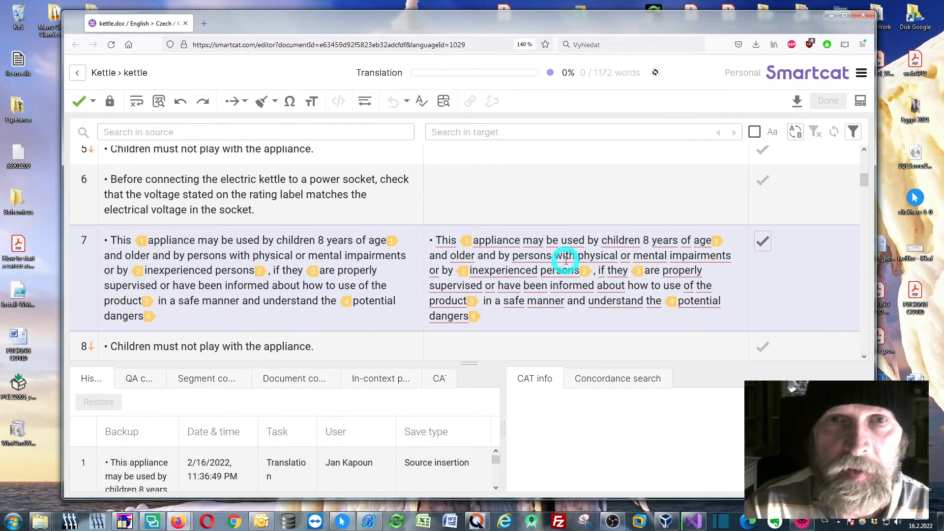
pyautogui.doubleClick(505, 270)
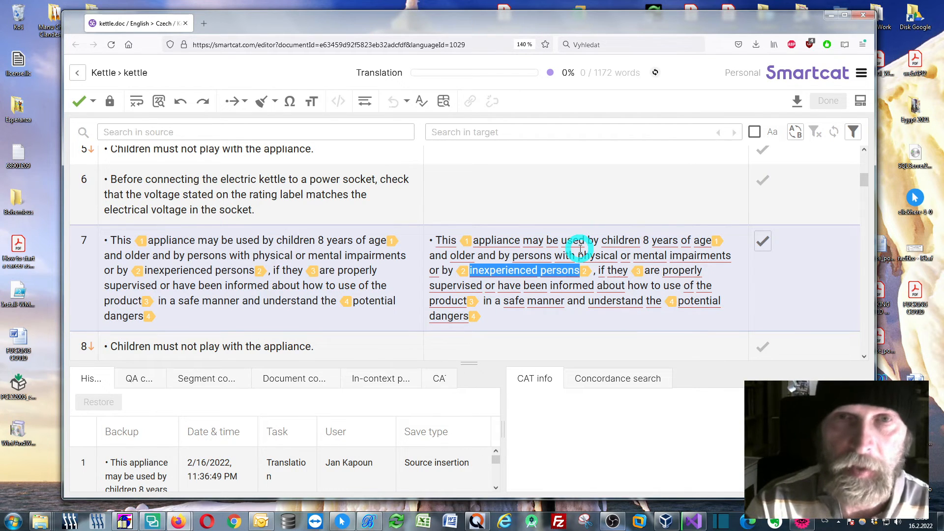
pyautogui.write('nezkušené osoby')
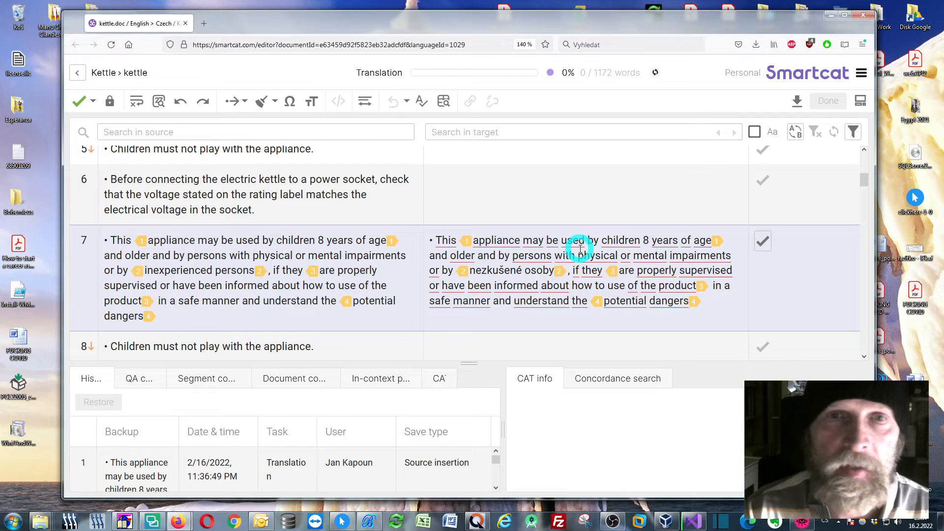
pyautogui.doubleClick(497, 270)
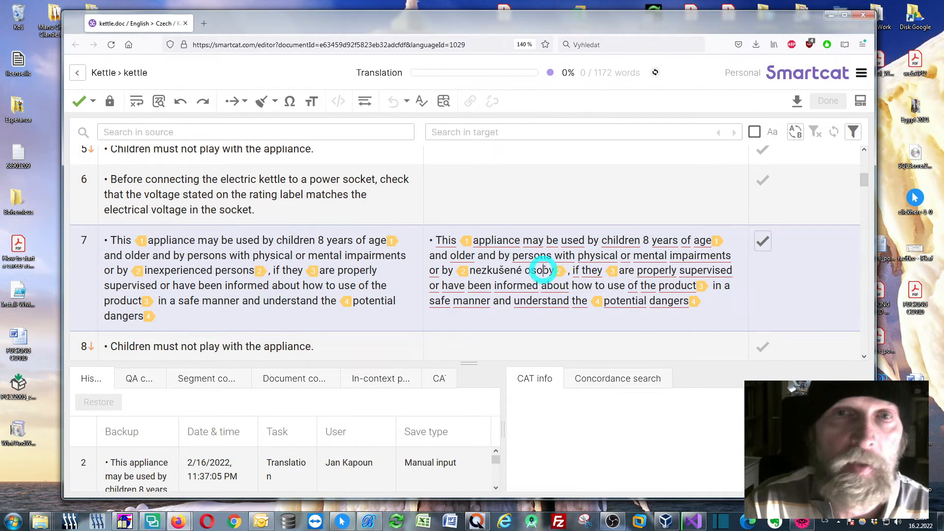
pyautogui.scroll(-3)
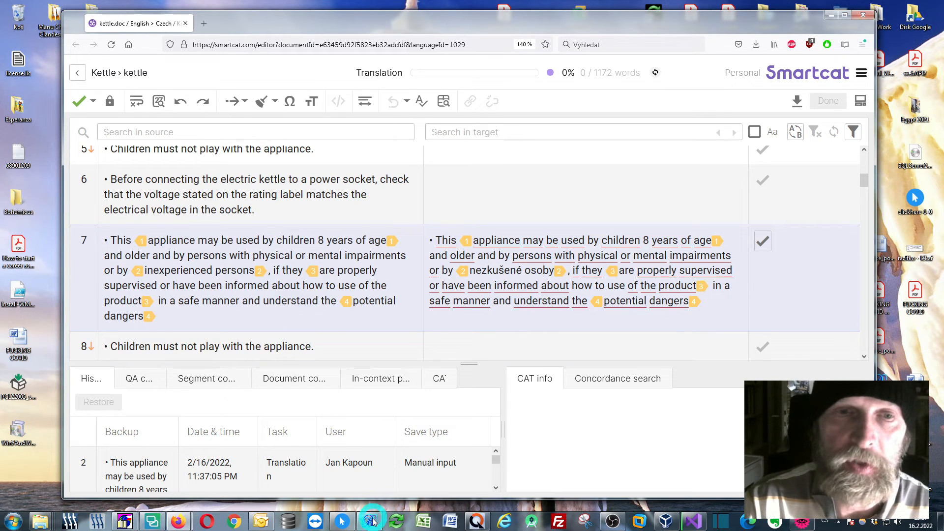
pyautogui.click(369, 521)
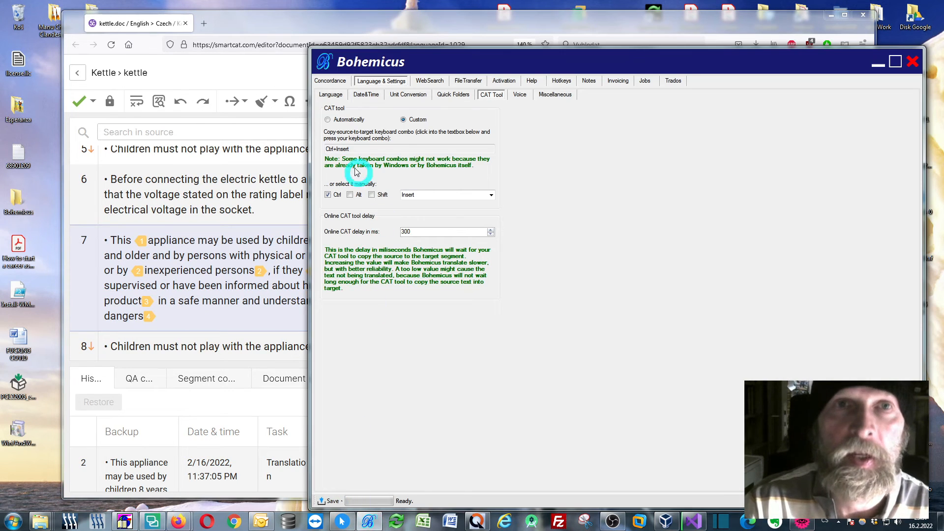
pyautogui.click(331, 94)
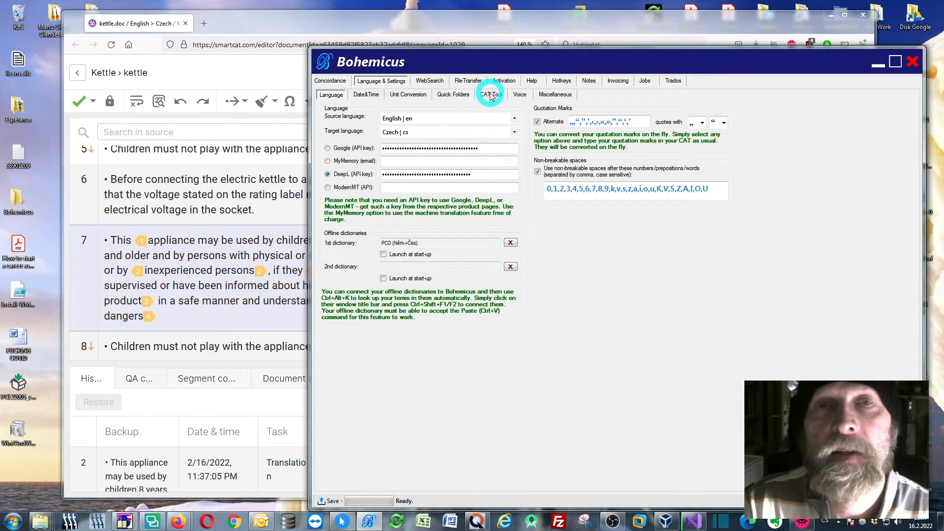
pyautogui.click(489, 94)
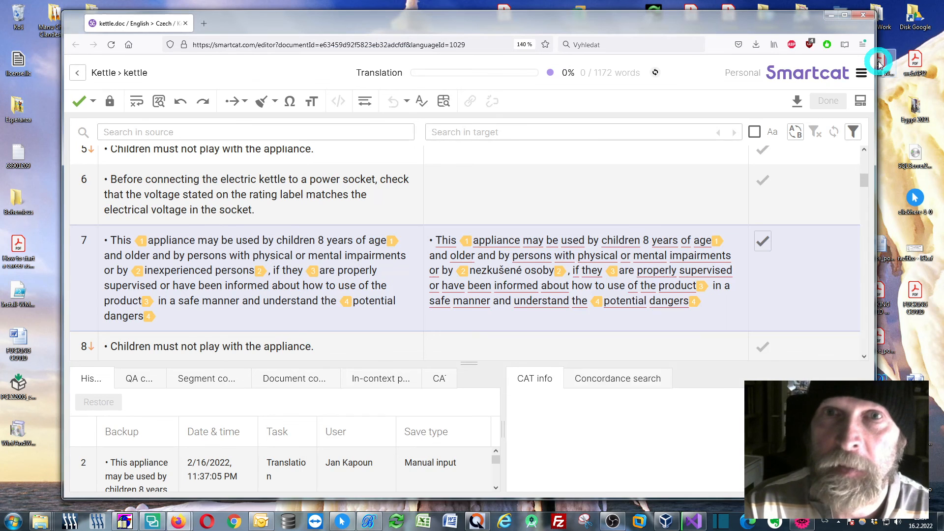
pyautogui.scroll(-3)
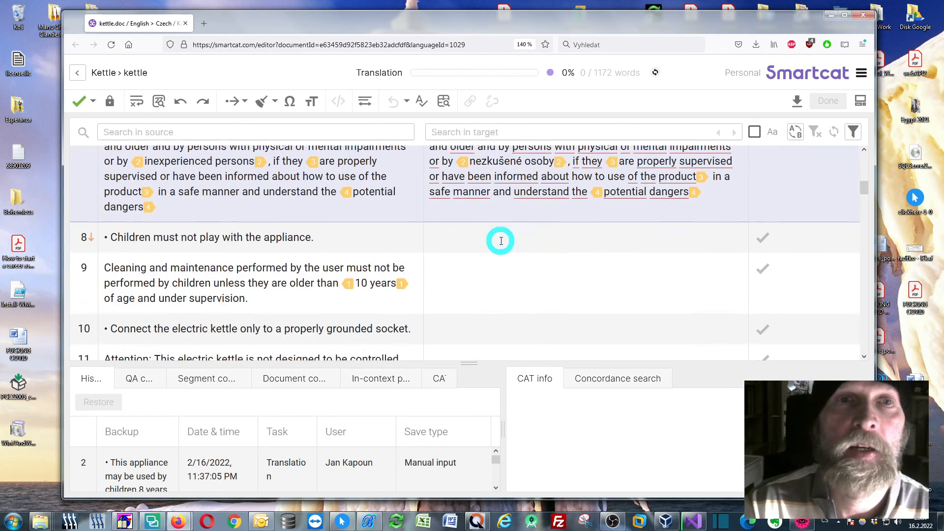